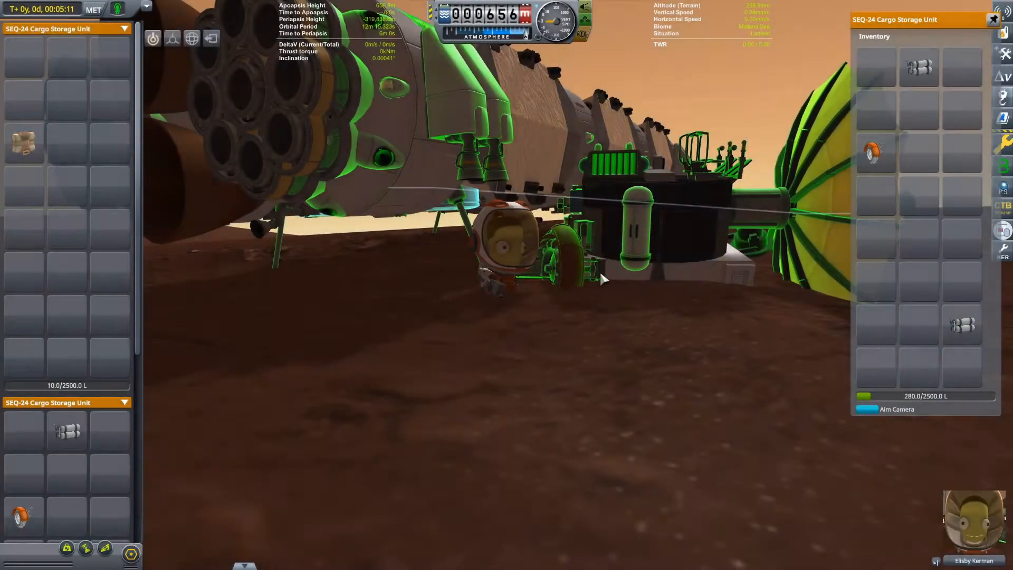
- Close the SEQ-24 cargo inventories and board the kerbal onto the EAS-1 External Command Seat
left_click(570, 264)
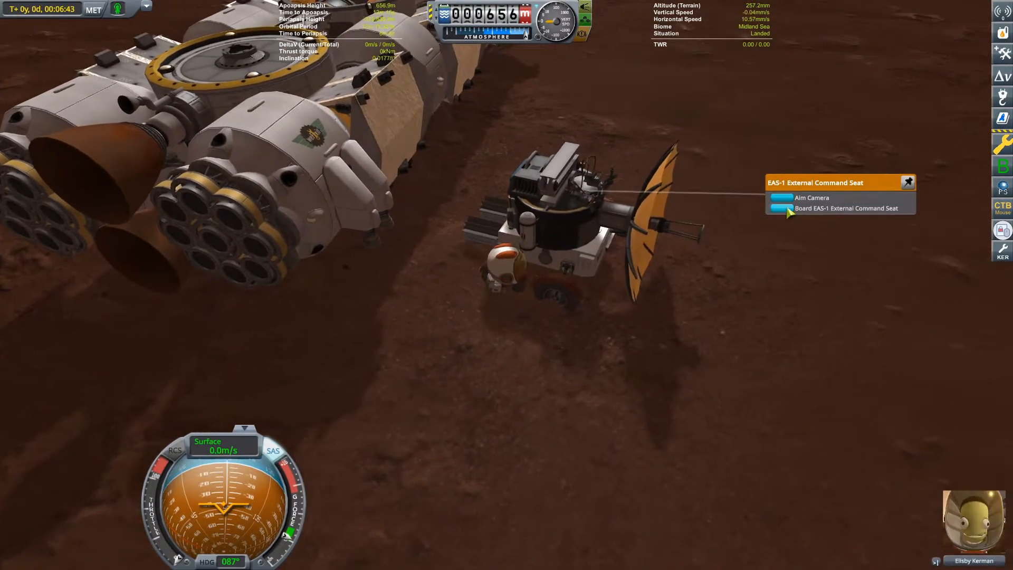
left_click(846, 208)
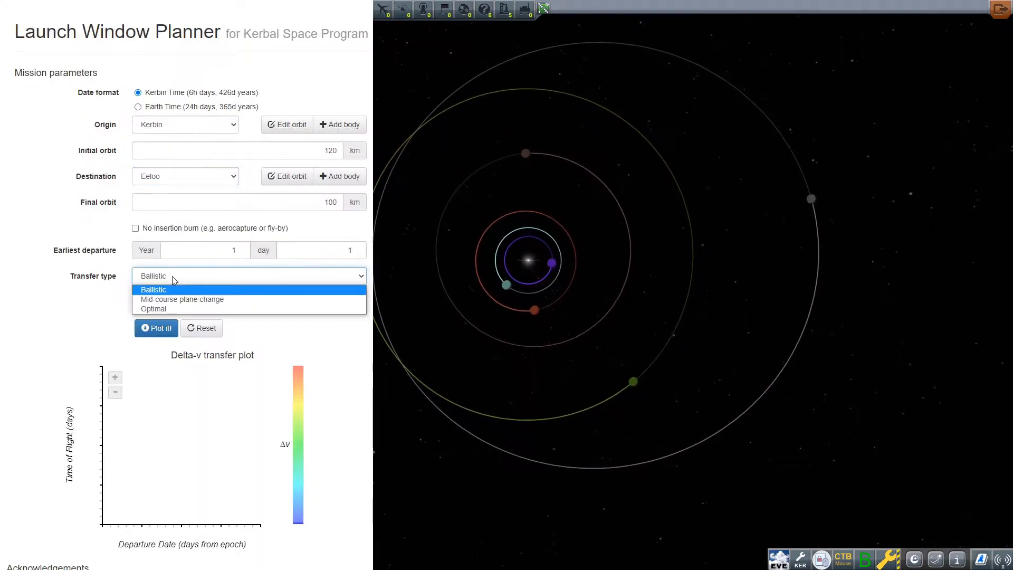
- Plot the Kerbin-to-Eeloo transfer as Optimal, then as Mid-course plane change, and compare
left_click(153, 308)
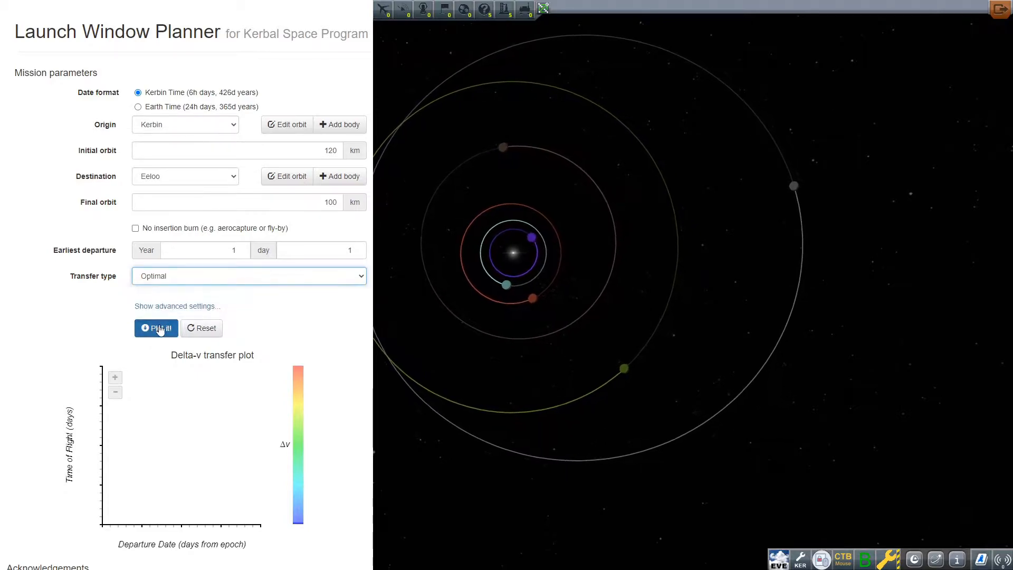
left_click(155, 328)
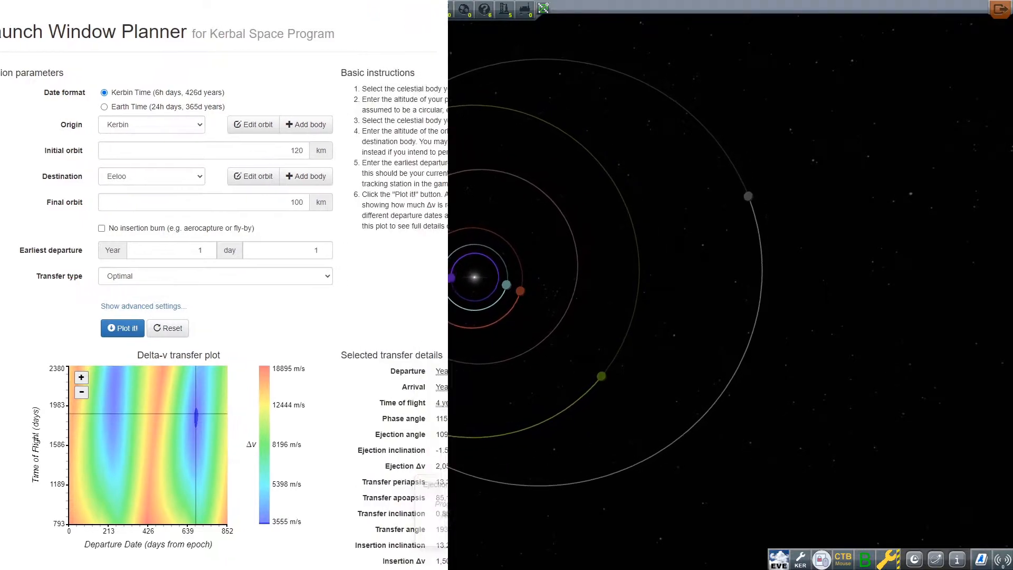
left_click(215, 277)
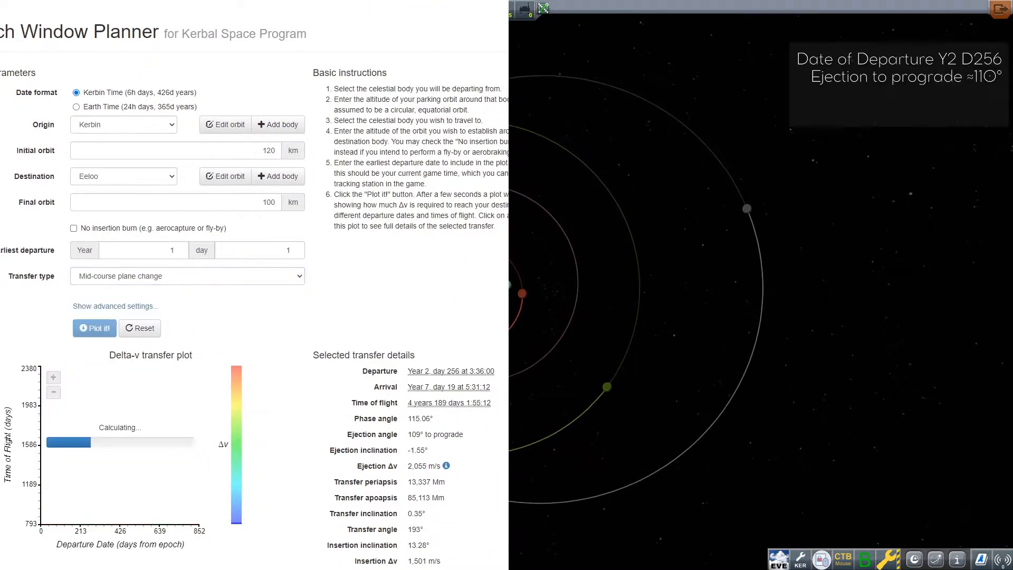
left_click(94, 328)
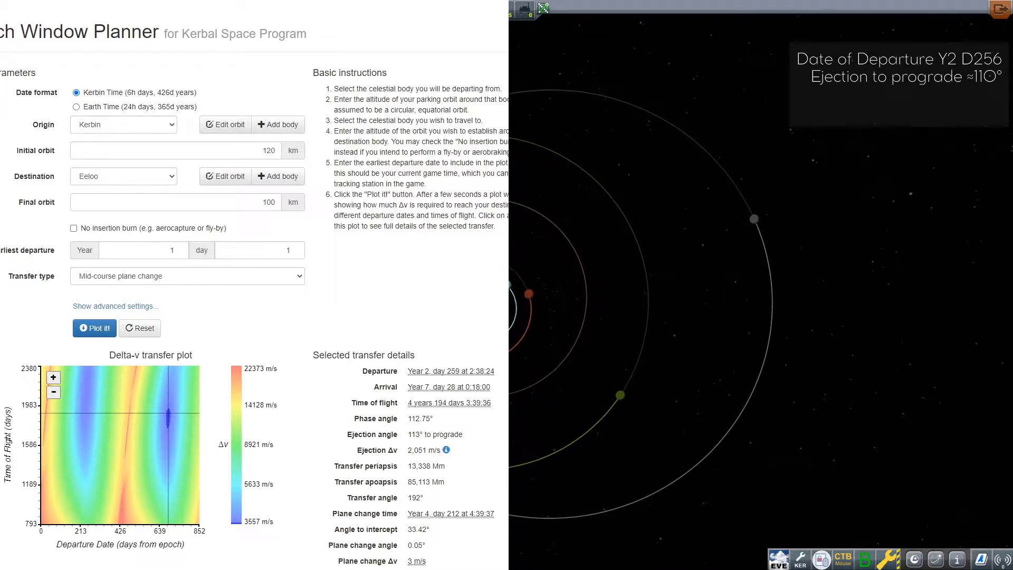
left_click(447, 449)
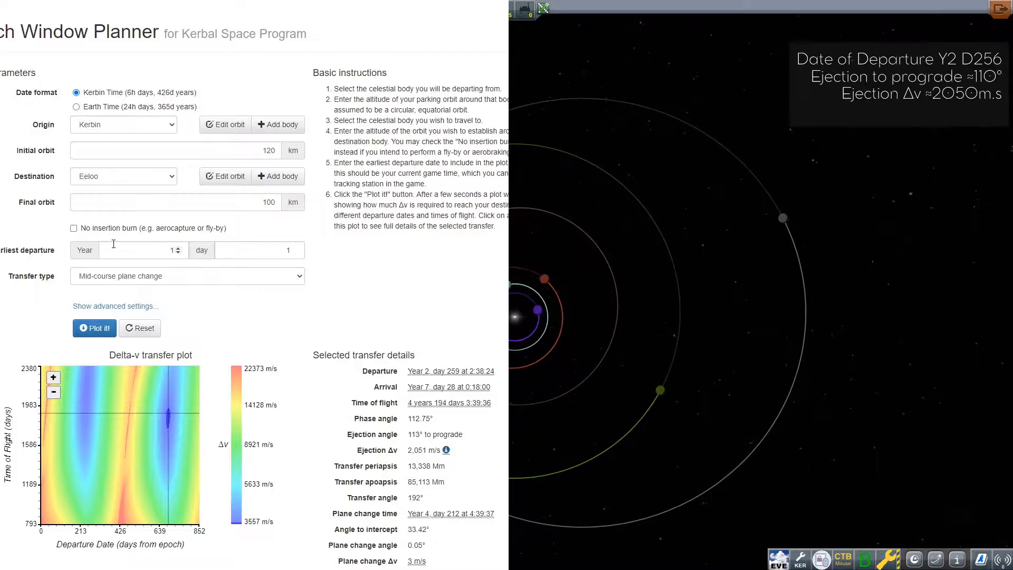
- Plot the Ballistic transfer and show details: Year 2 day 256, ejection Δv 2,055 m/s
left_click(94, 327)
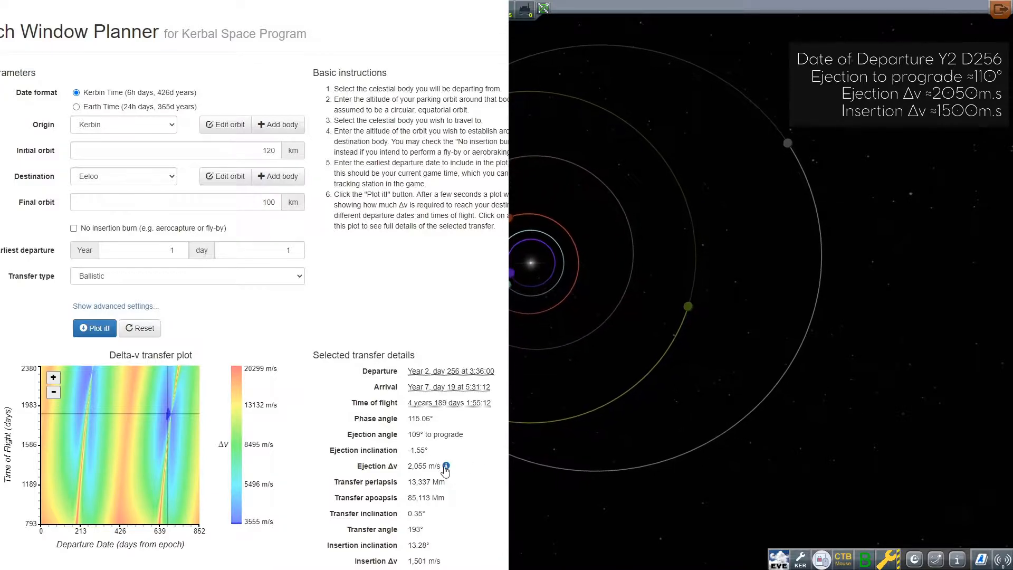
left_click(443, 466)
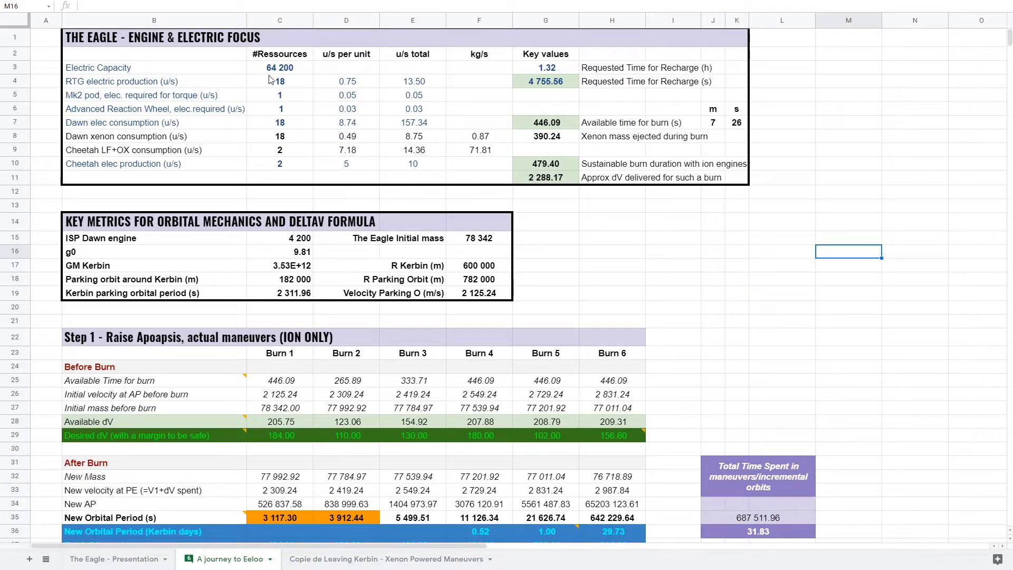
left_click(279, 68)
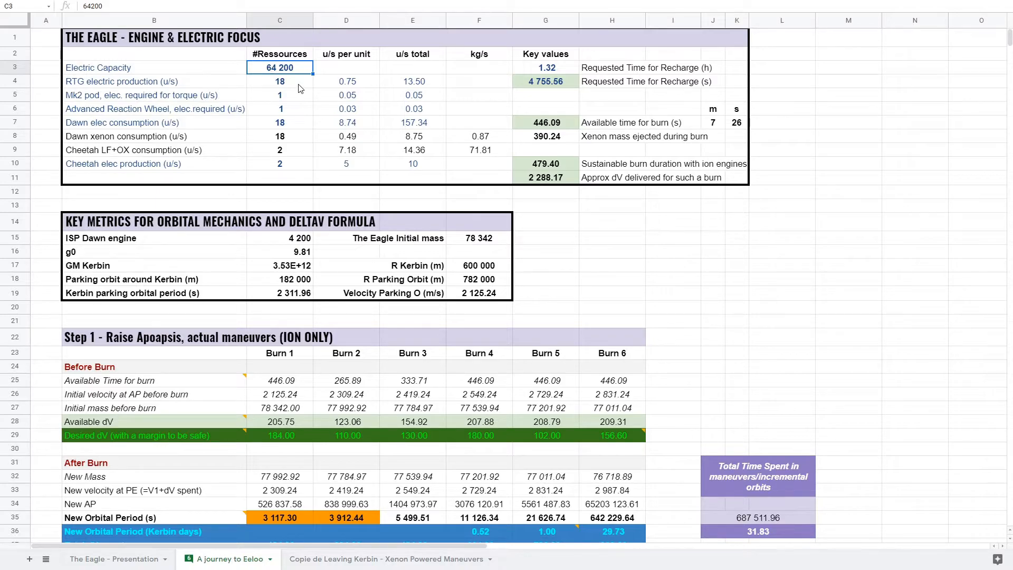
left_click(280, 81)
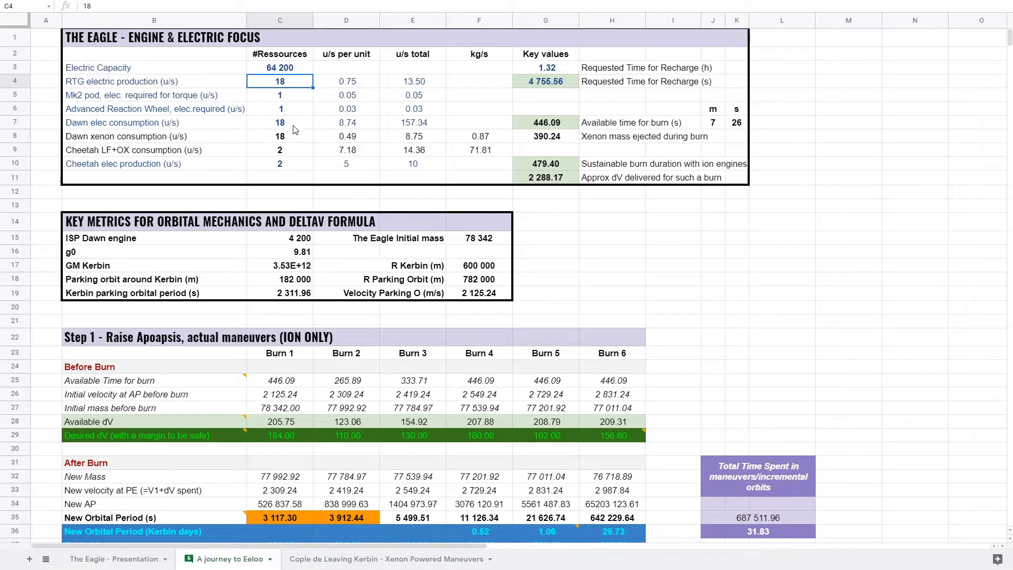
left_click_drag(279, 122, 413, 136)
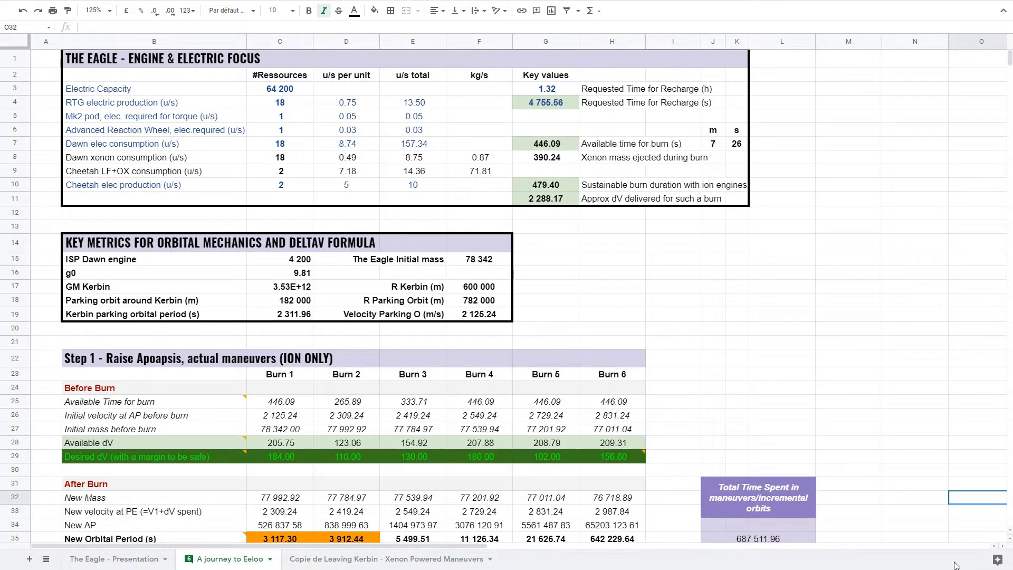
mouse_move(958, 565)
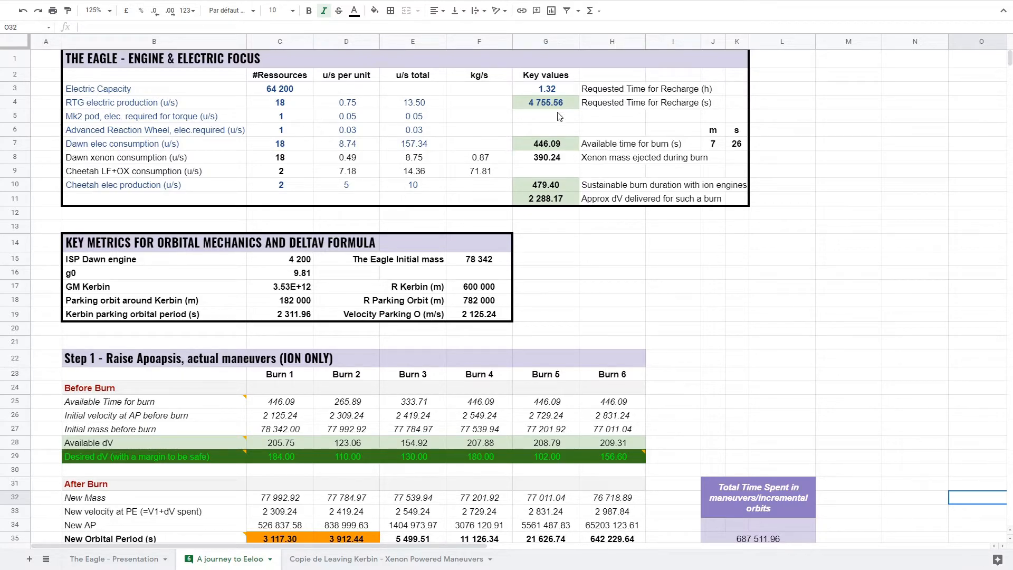
mouse_move(568, 100)
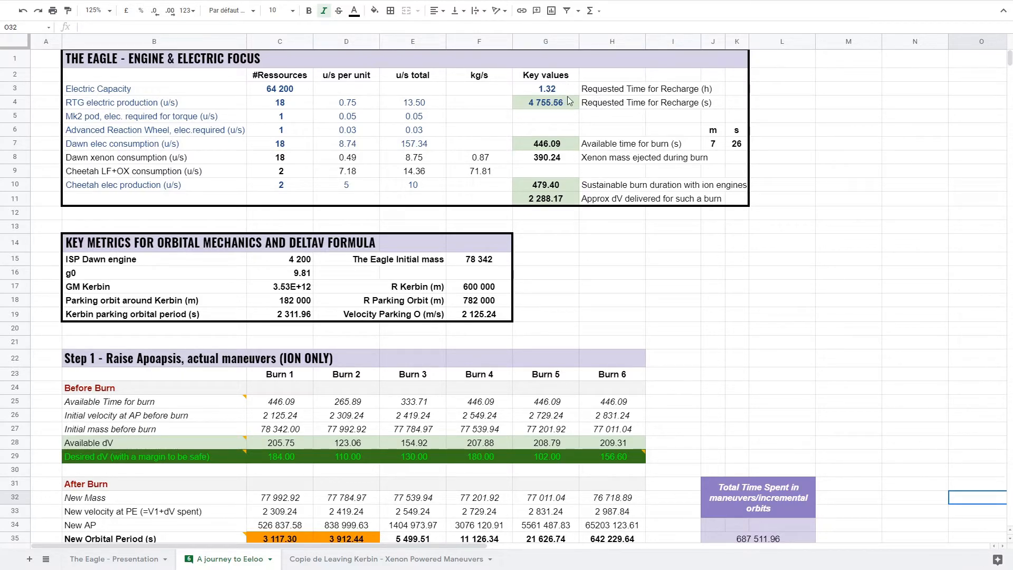
mouse_move(599, 90)
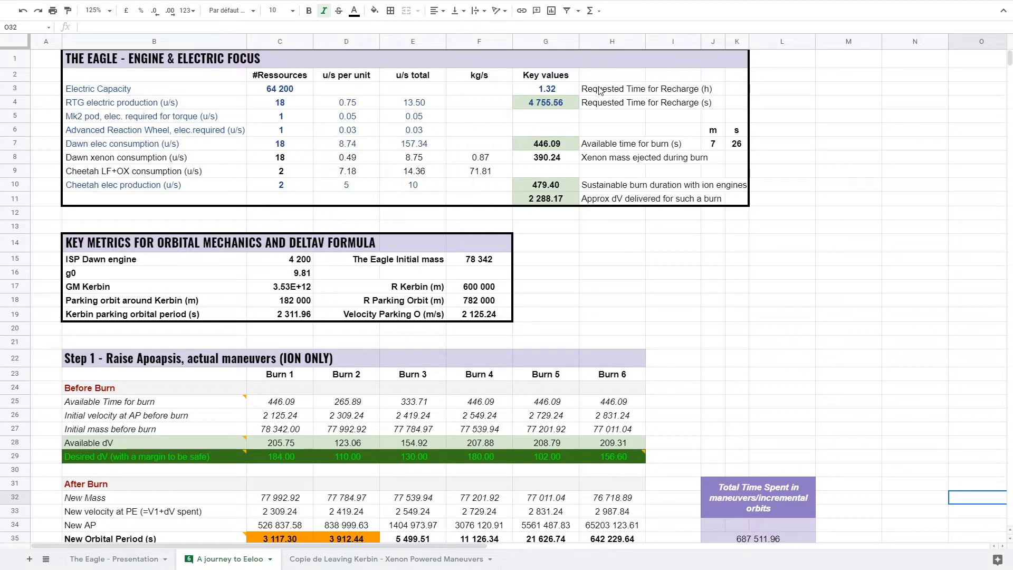
left_click(612, 89)
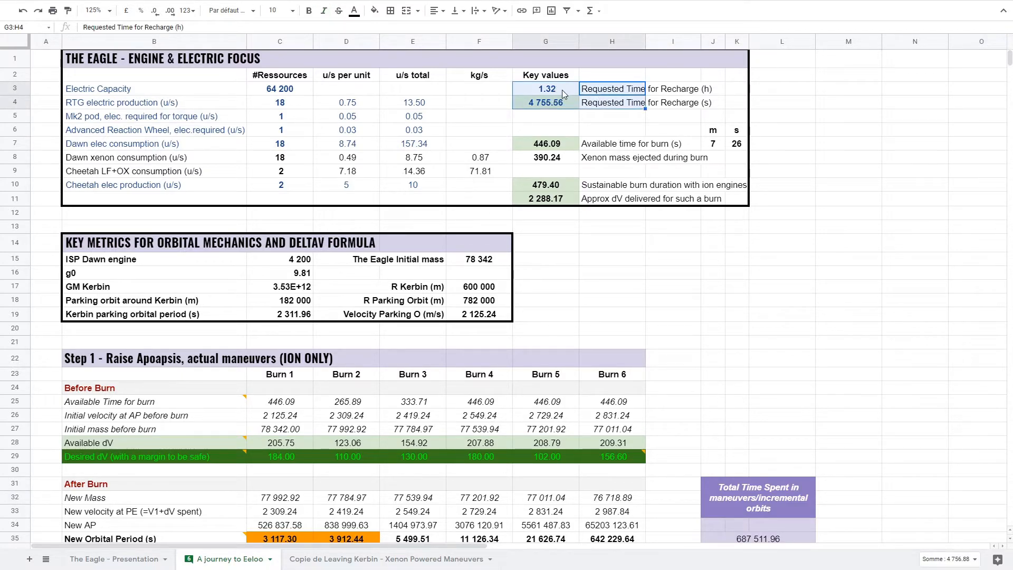
mouse_move(549, 95)
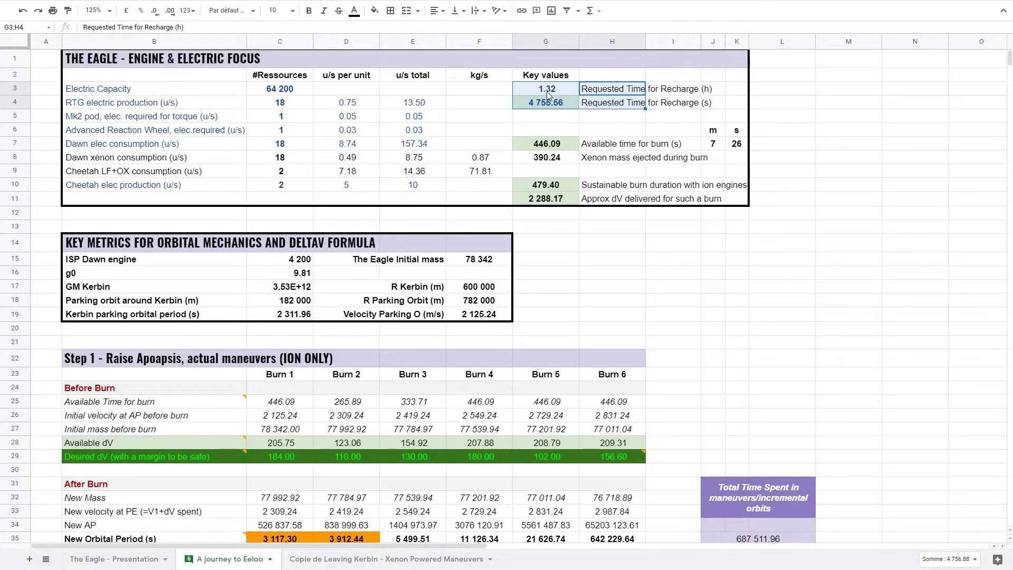
mouse_move(568, 107)
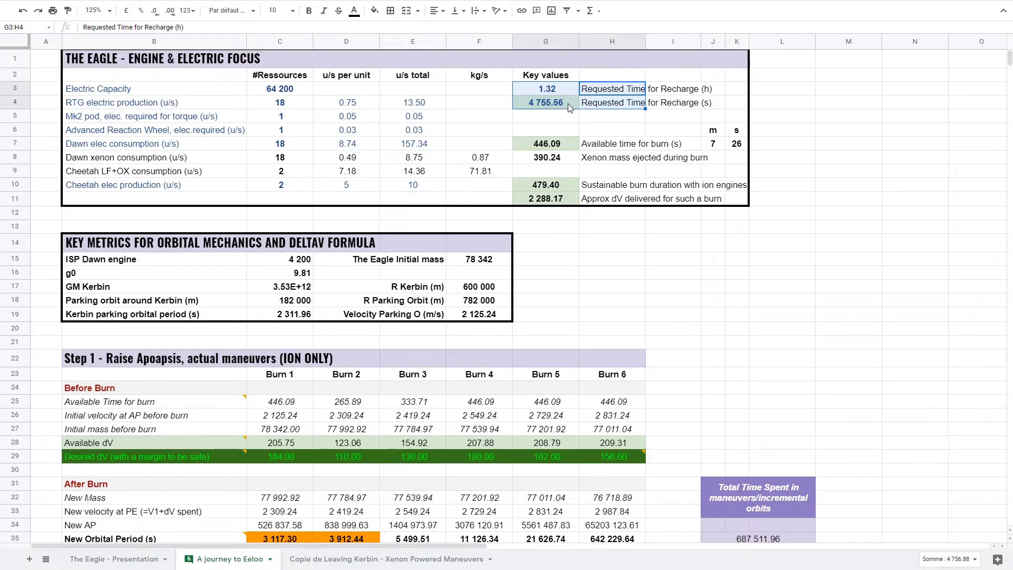
left_click(545, 144)
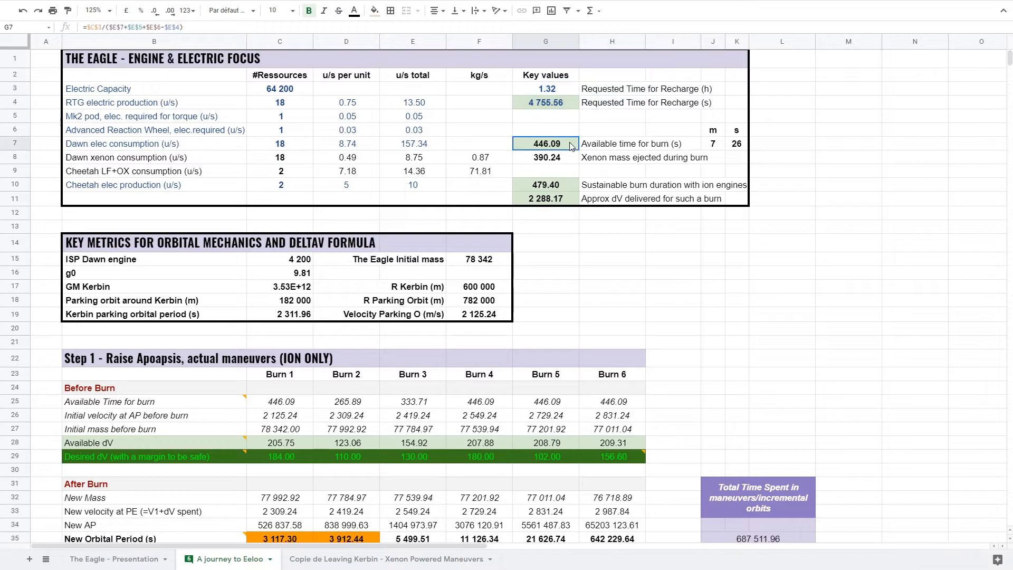
left_click_drag(545, 143, 611, 144)
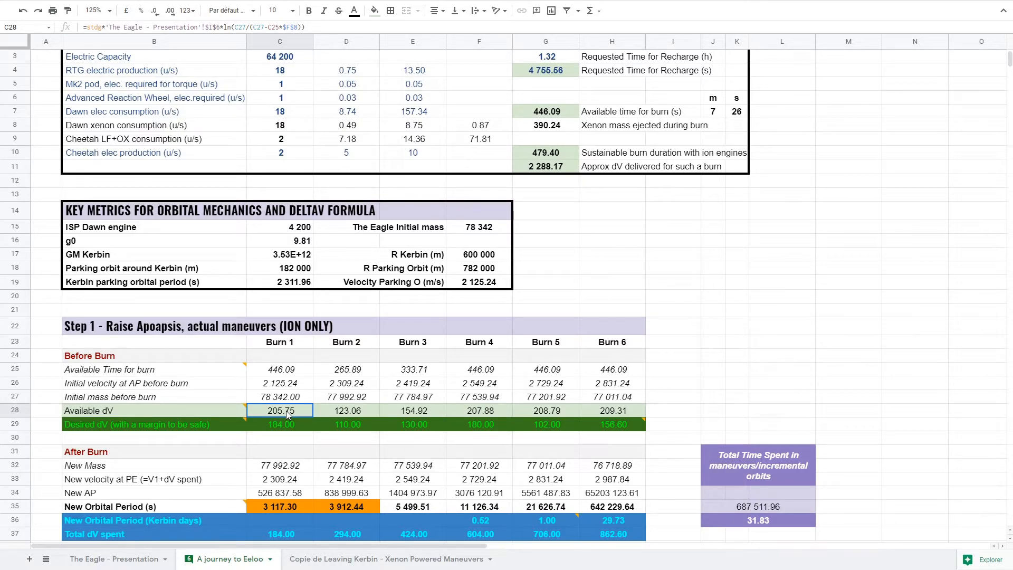
left_click(280, 342)
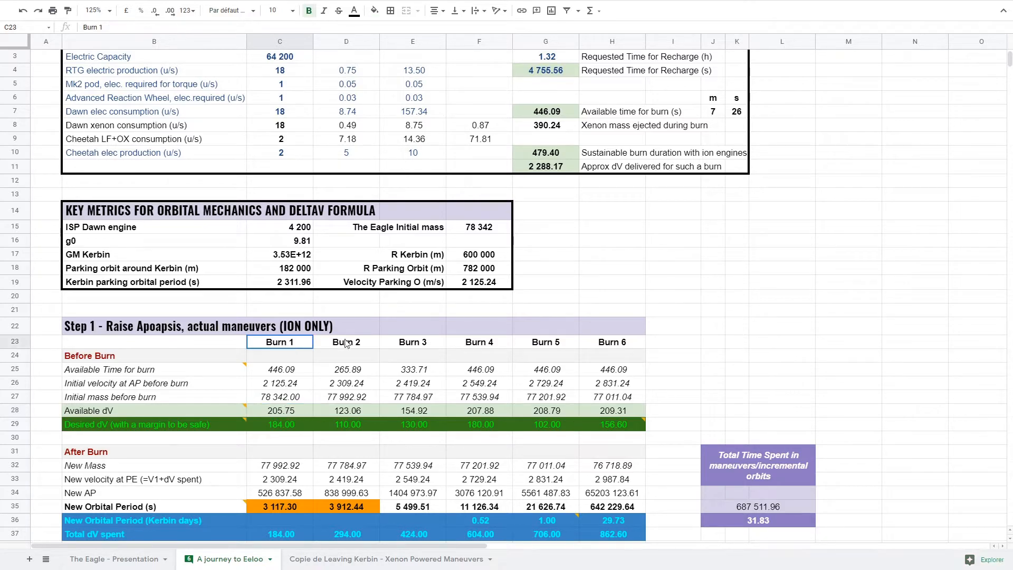
scroll("down", 3)
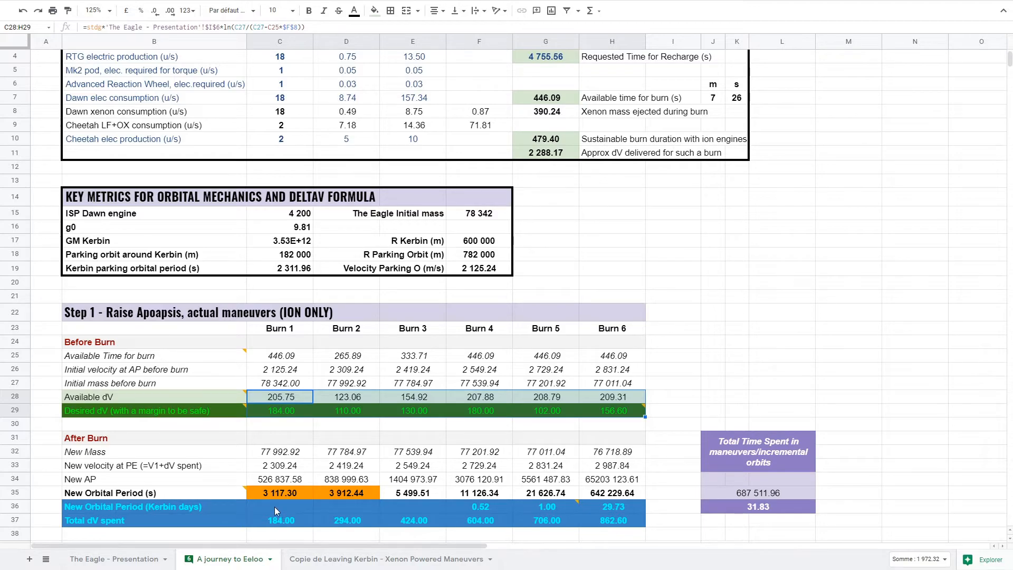
left_click(278, 493)
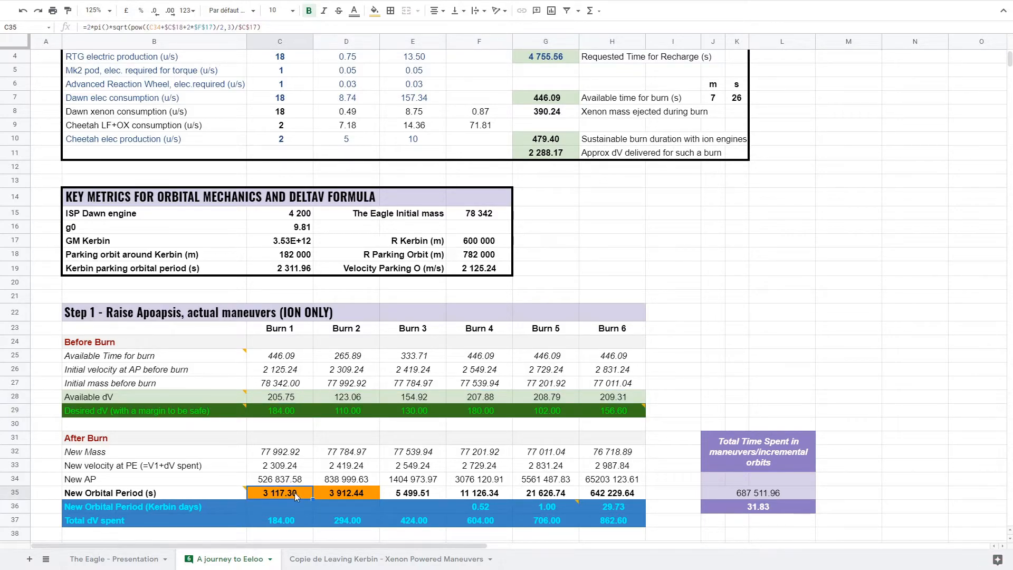
mouse_move(486, 135)
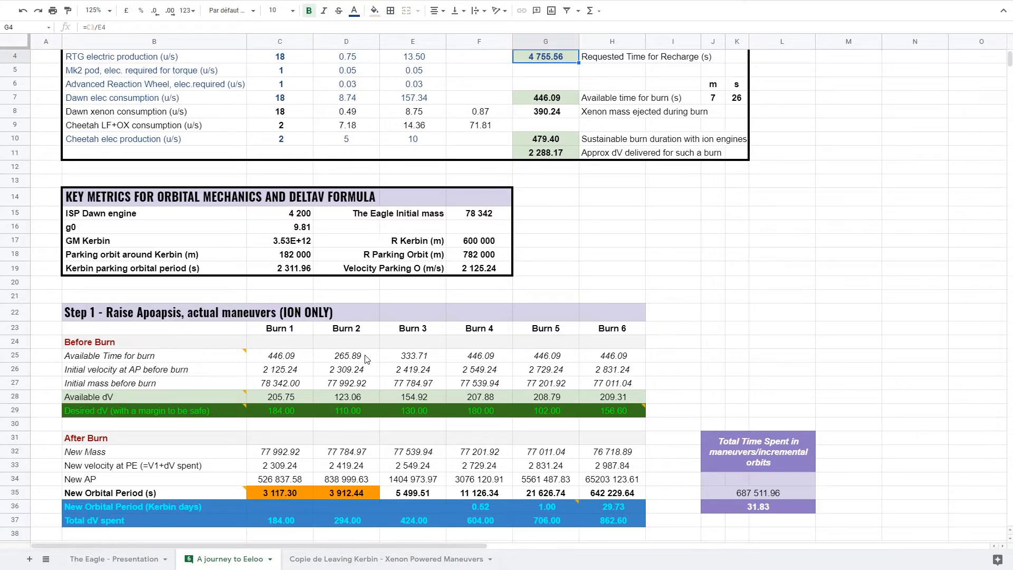
left_click(346, 355)
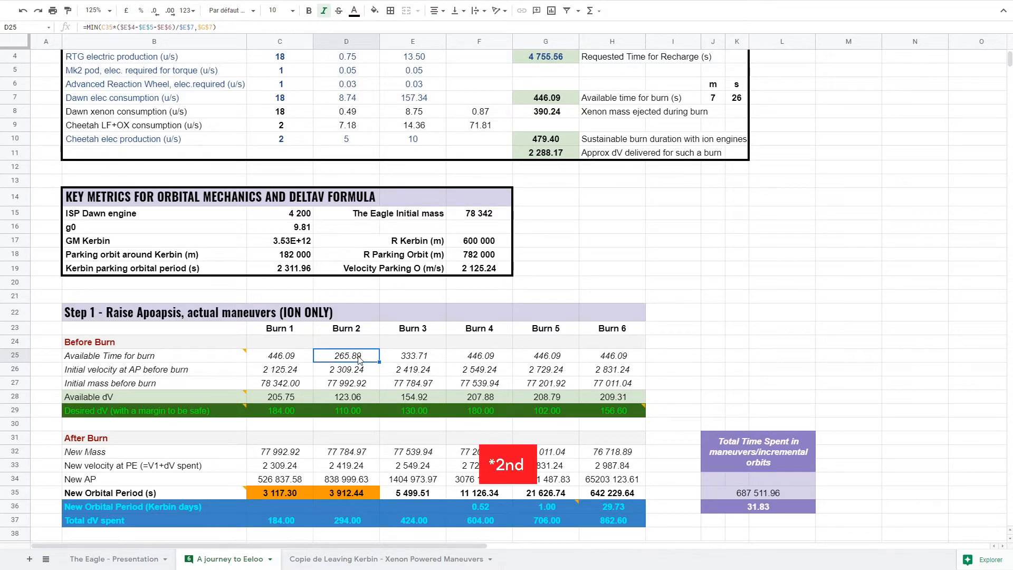
left_click(346, 492)
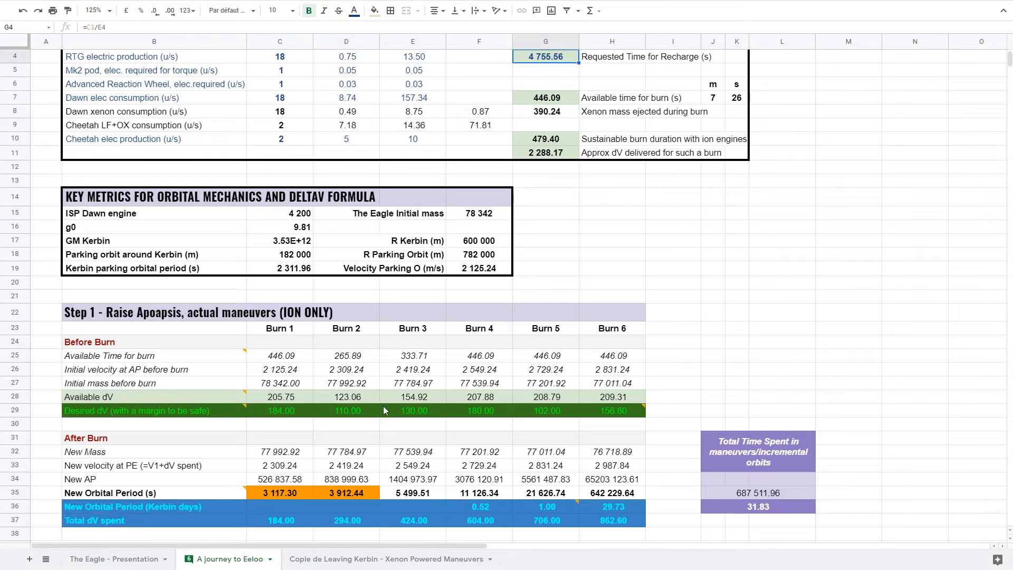
left_click(413, 354)
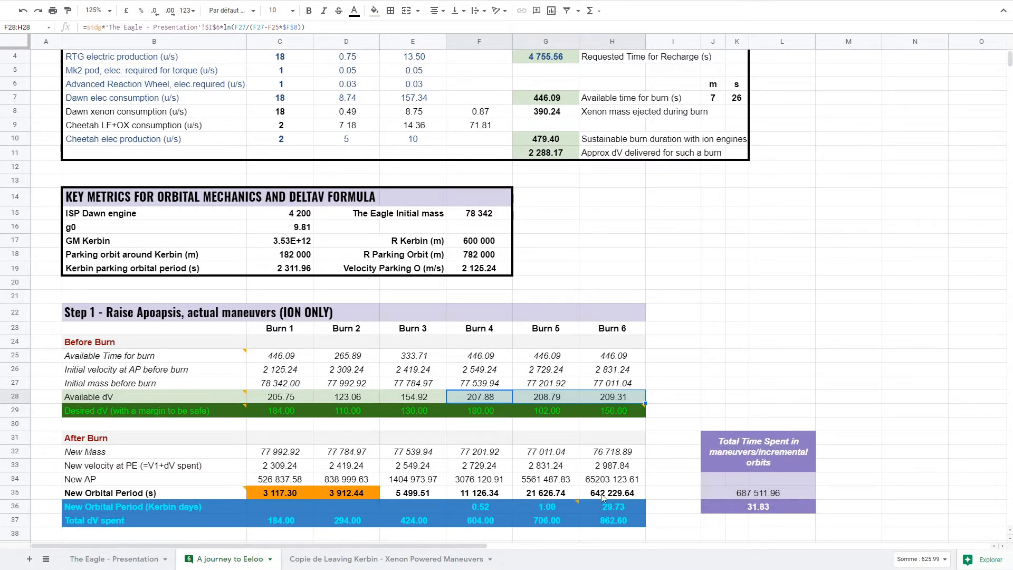
mouse_move(474, 498)
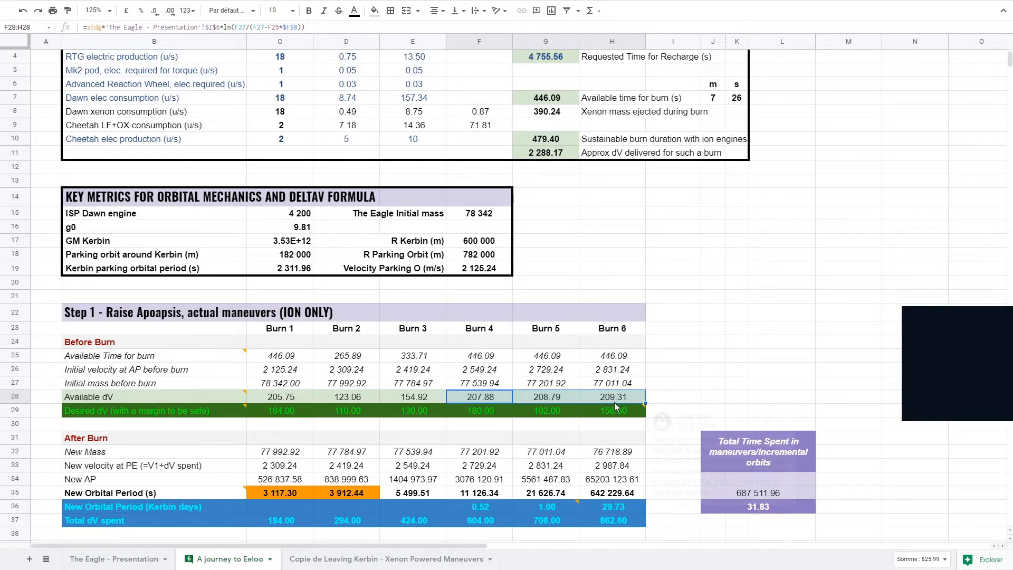
left_click(612, 411)
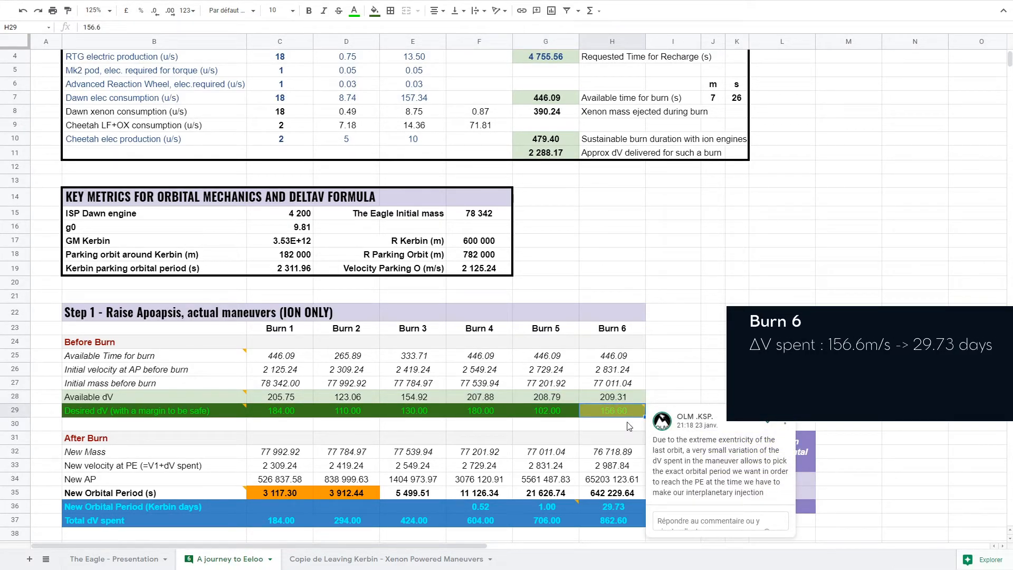
mouse_move(618, 418)
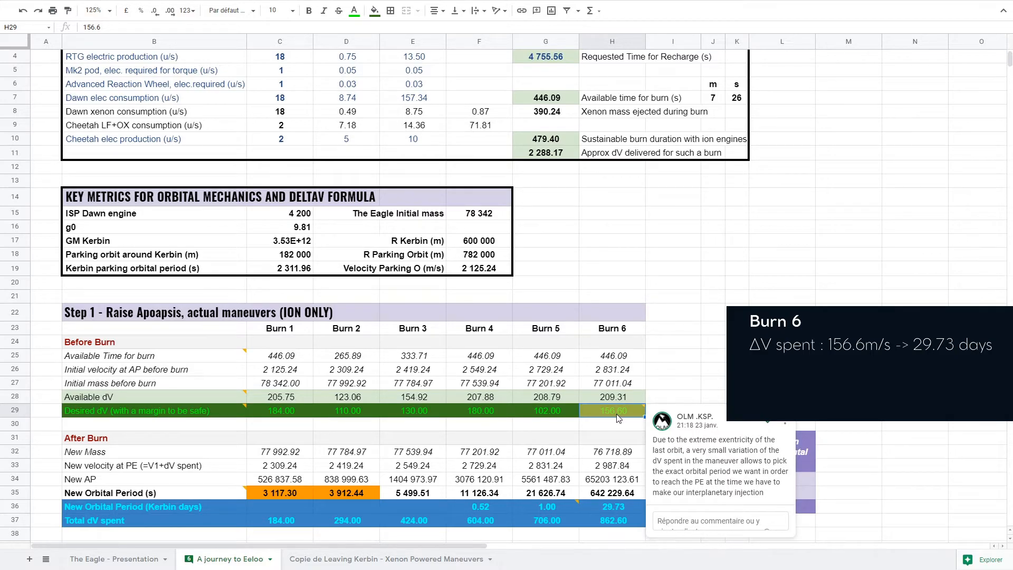
type("155")
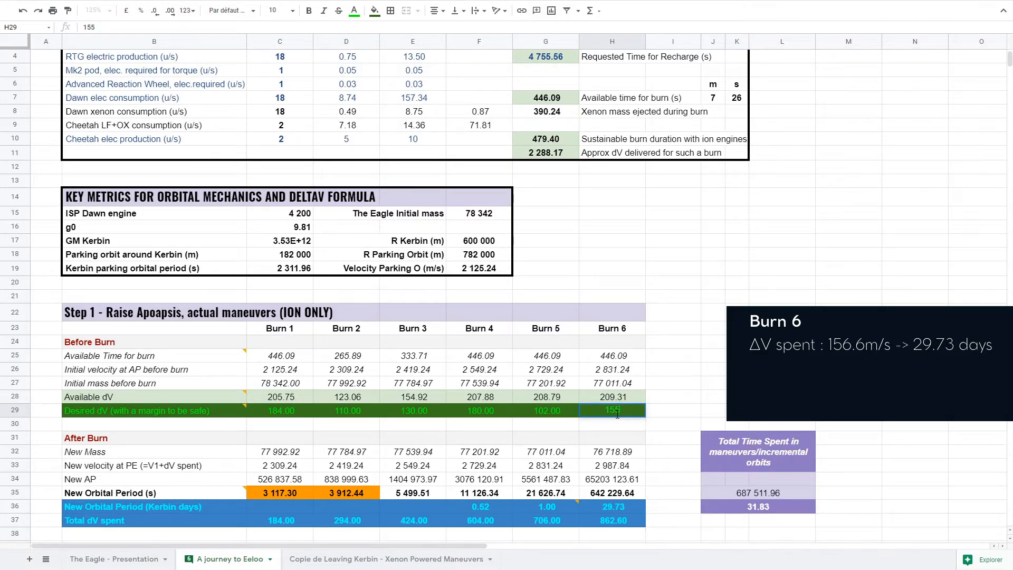
key("Enter")
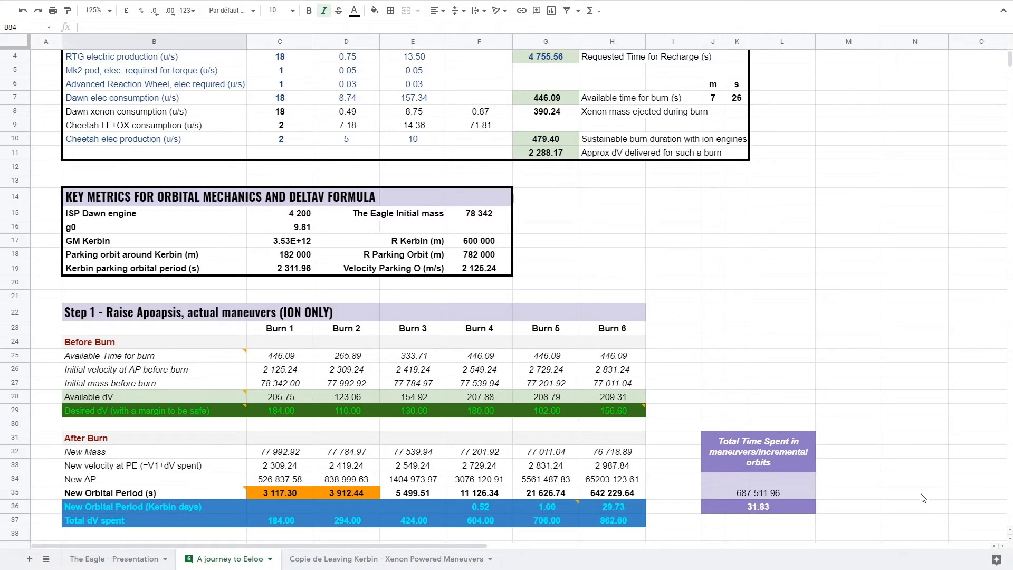
- Review Steps 3–6 of the plan and check the 300 m/s midcourse ΔV in cell C59
scroll("down", 3)
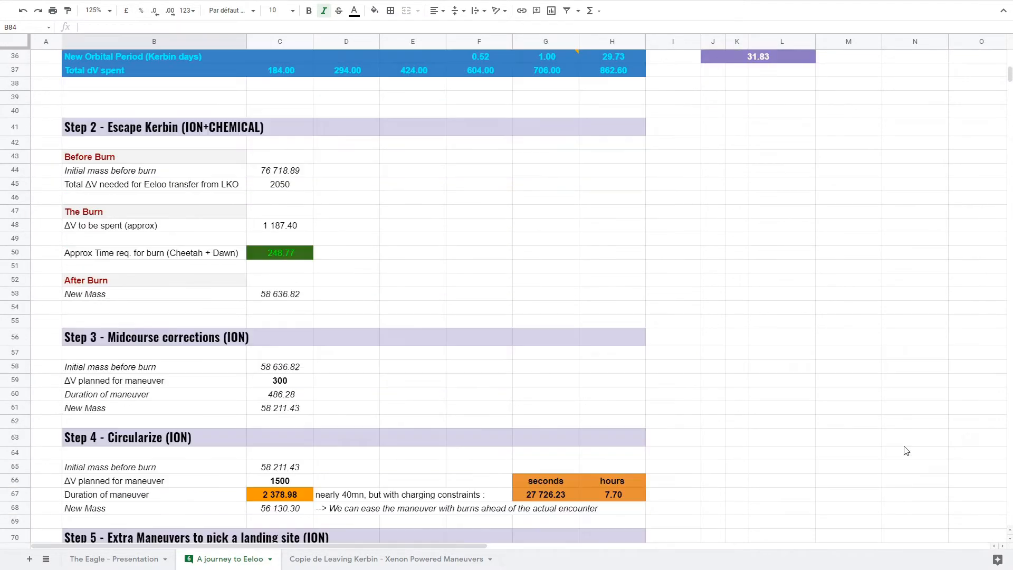
scroll("down", 3)
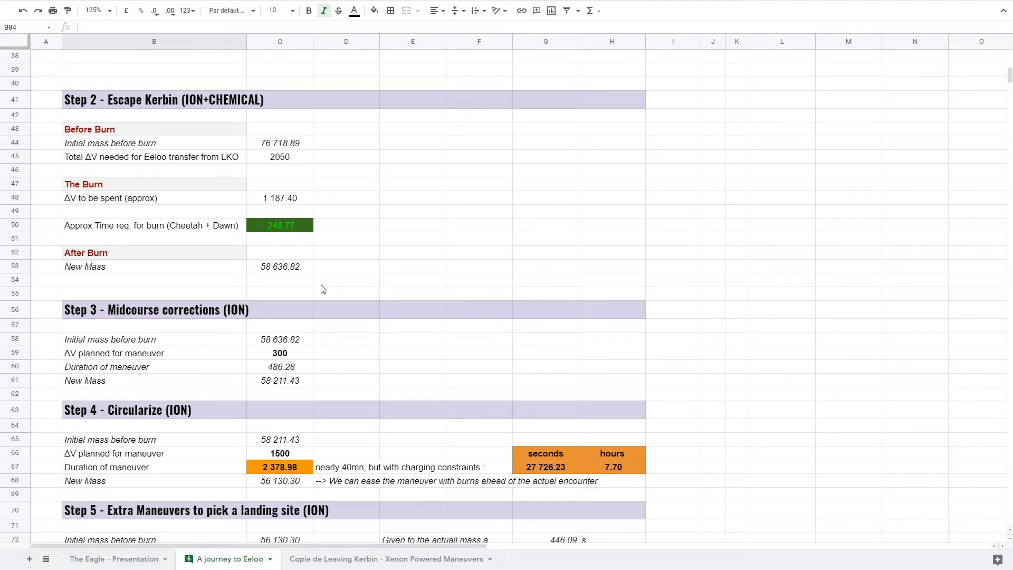
mouse_move(306, 202)
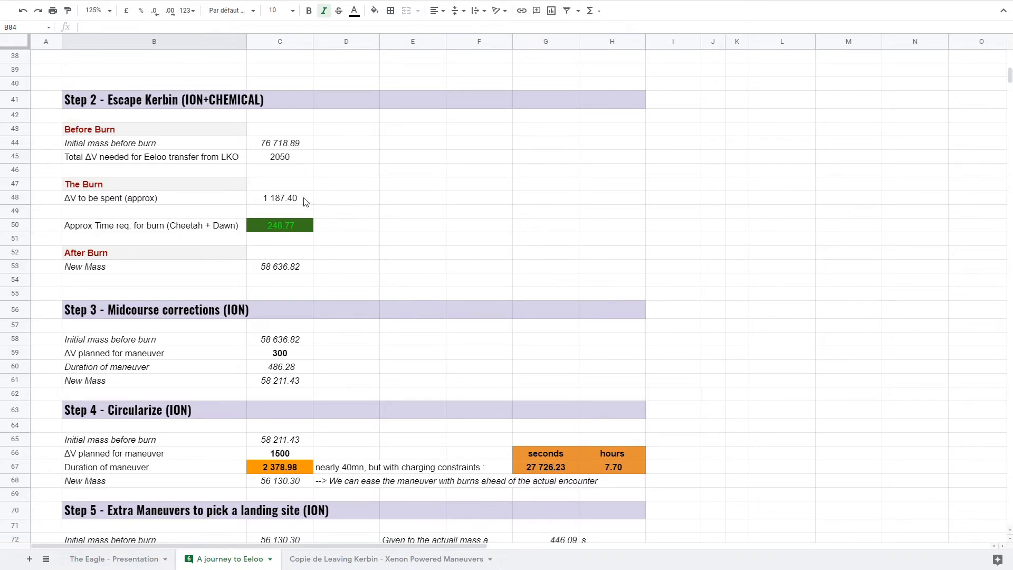
left_click(278, 198)
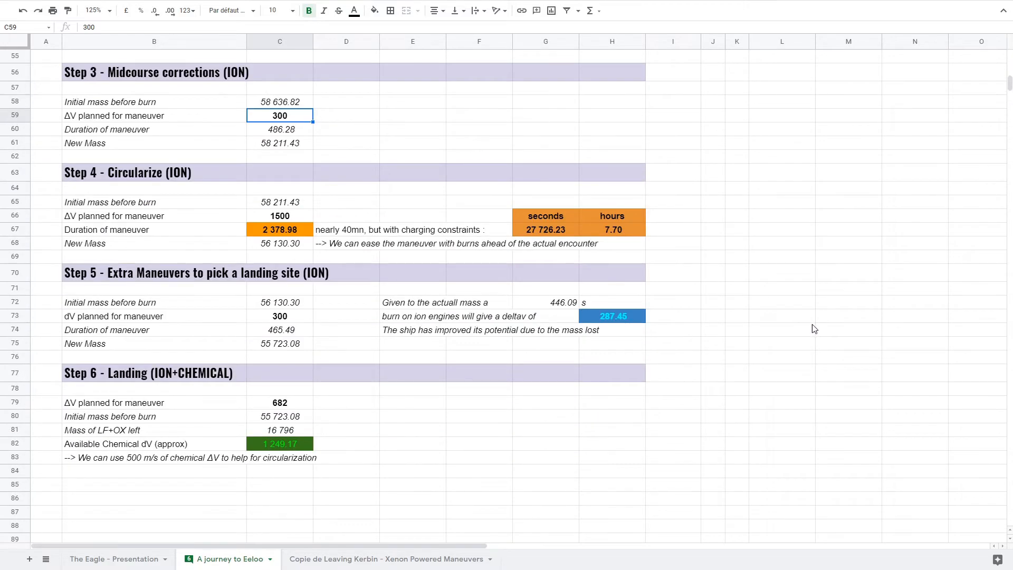
scroll("down", 3)
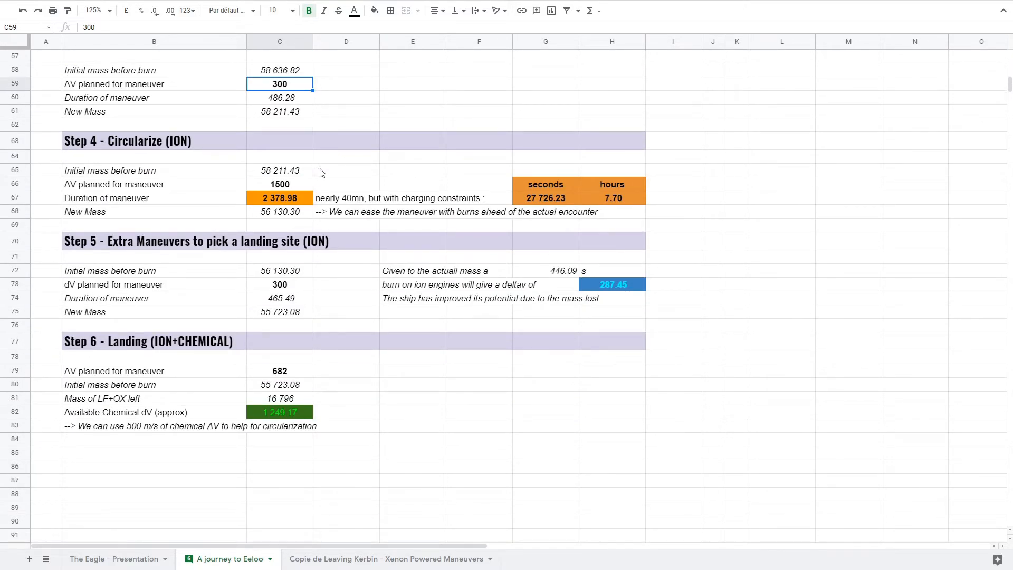
left_click(280, 199)
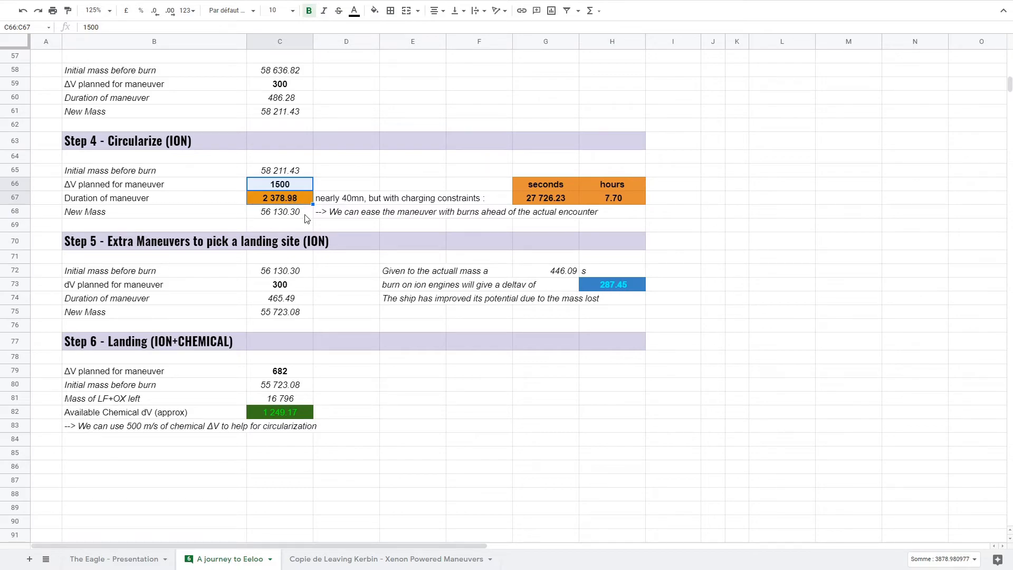
mouse_move(476, 208)
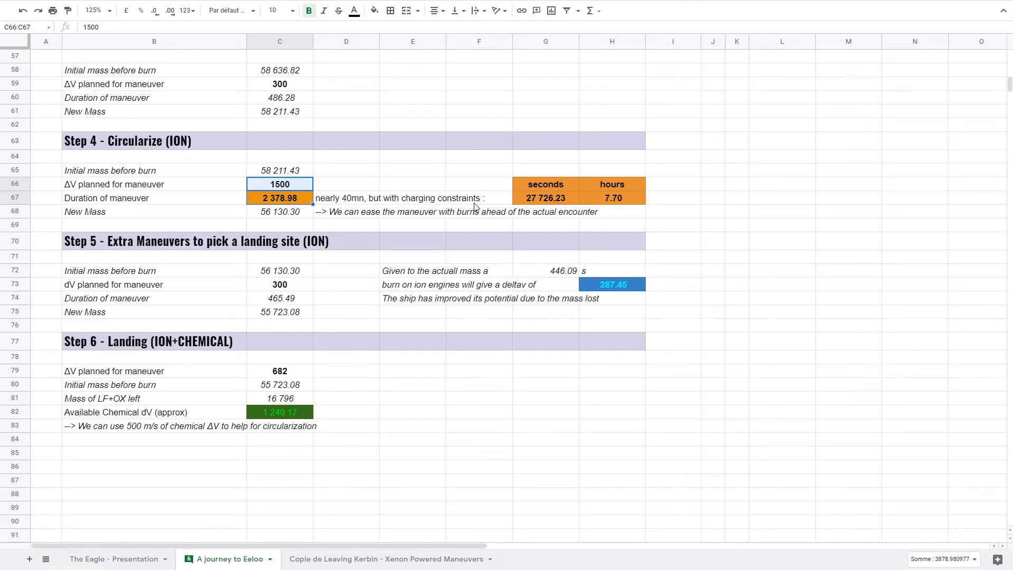
mouse_move(408, 203)
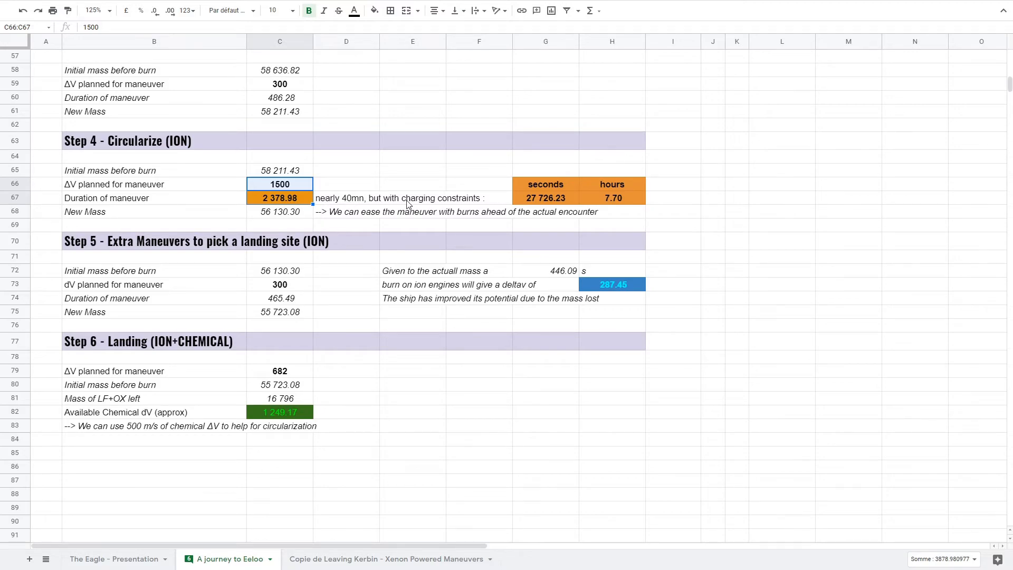
mouse_move(545, 185)
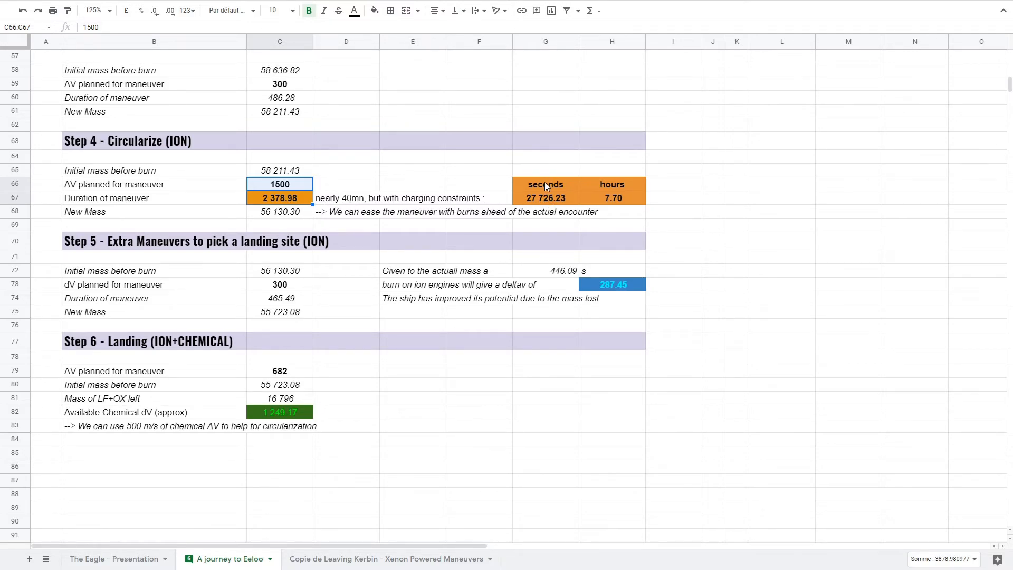
left_click(544, 184)
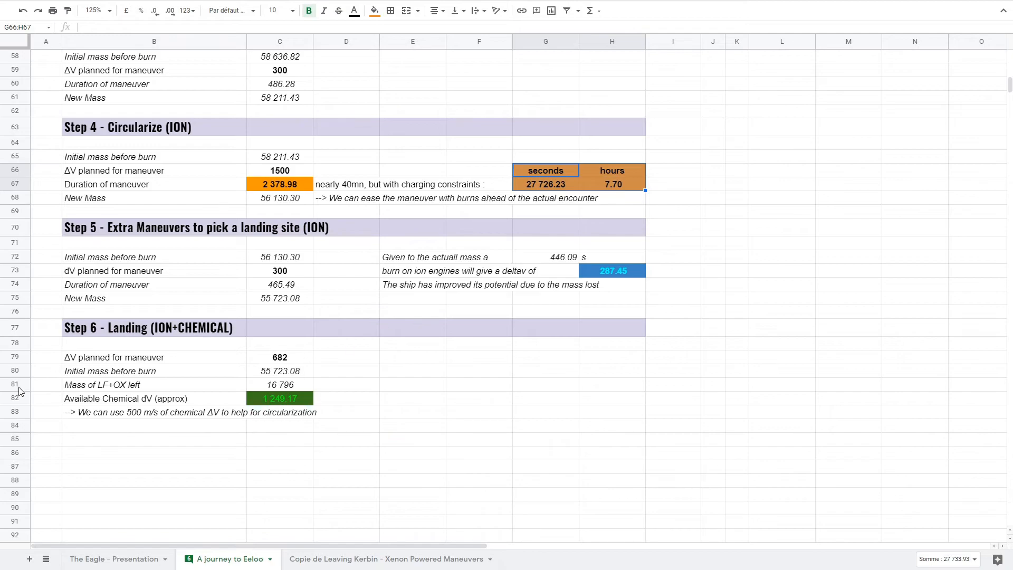
left_click(148, 327)
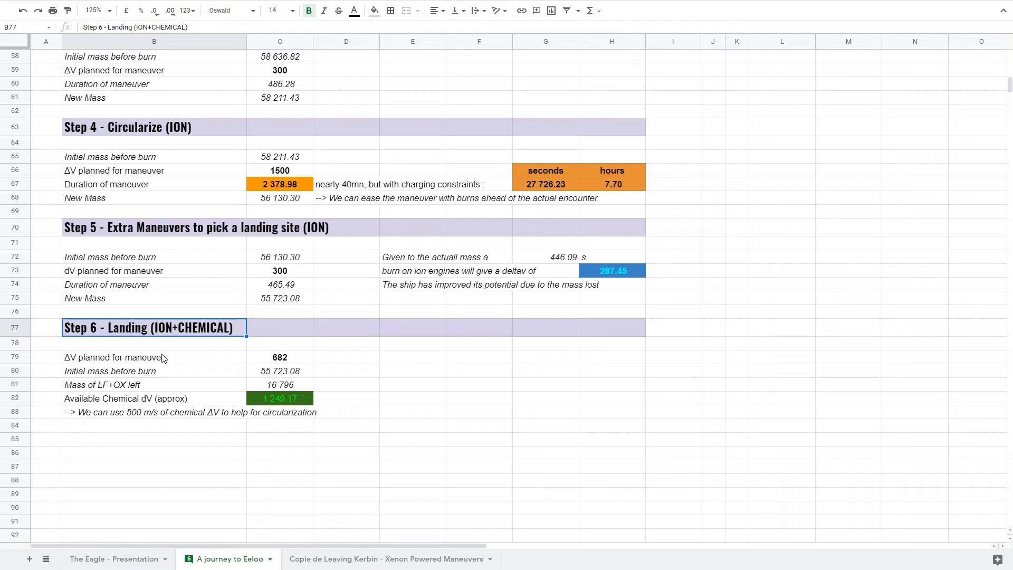
mouse_move(191, 393)
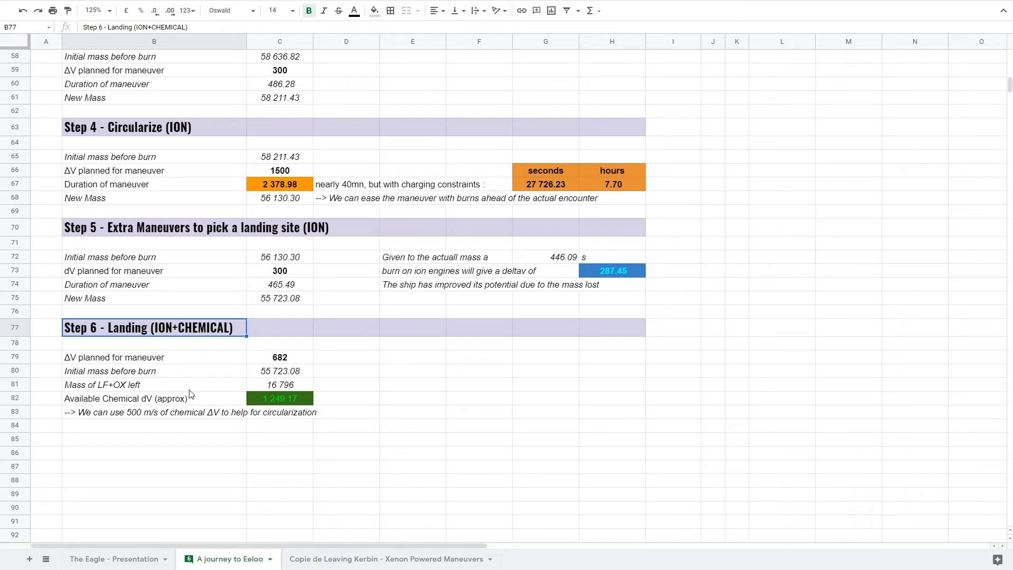
mouse_move(206, 394)
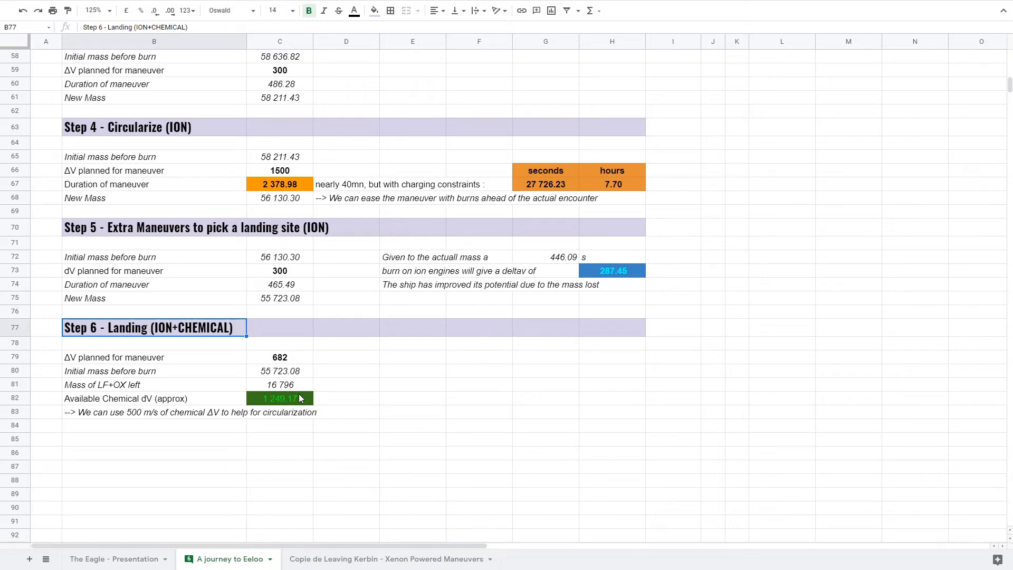
left_click(279, 399)
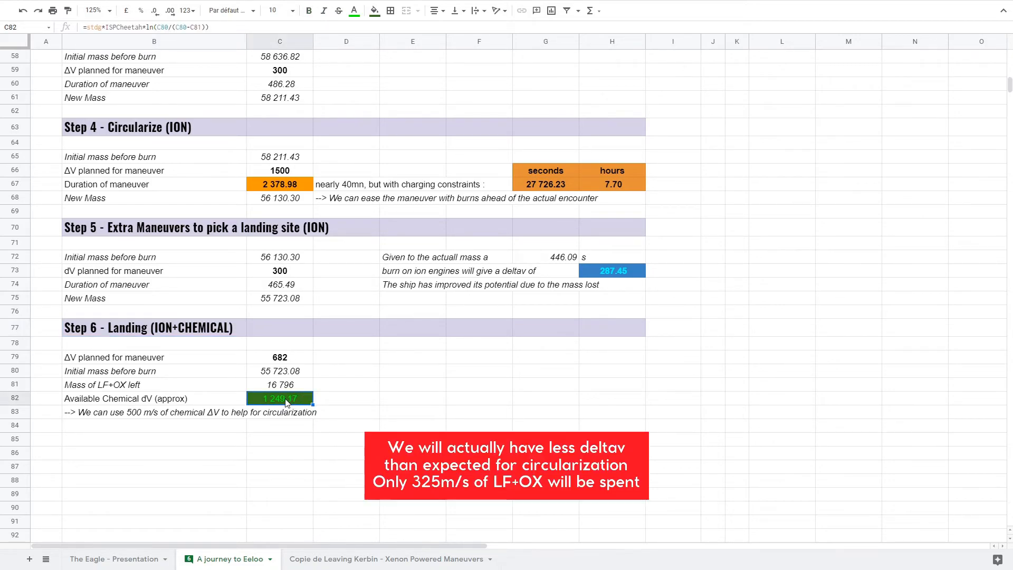